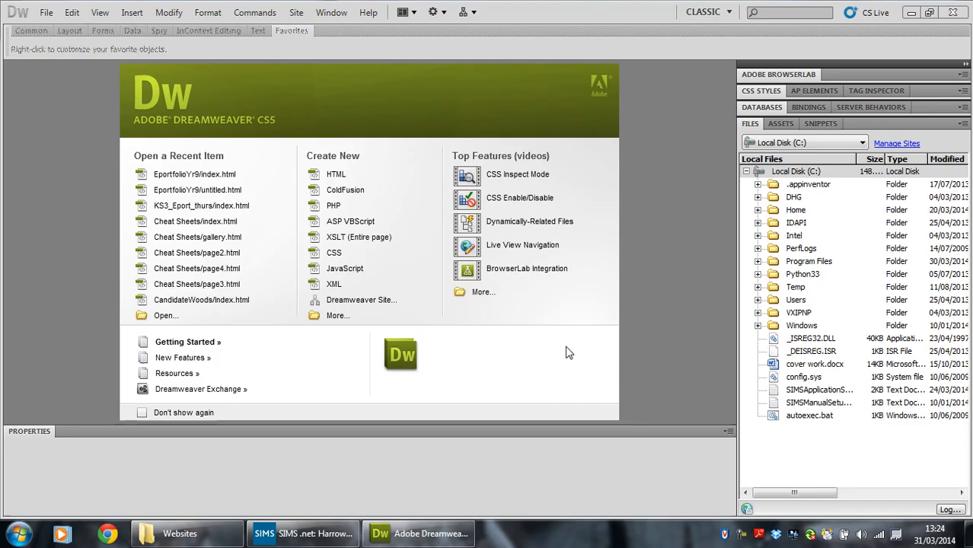
{"action": "mouse_move", "coordinate": [562, 358]}
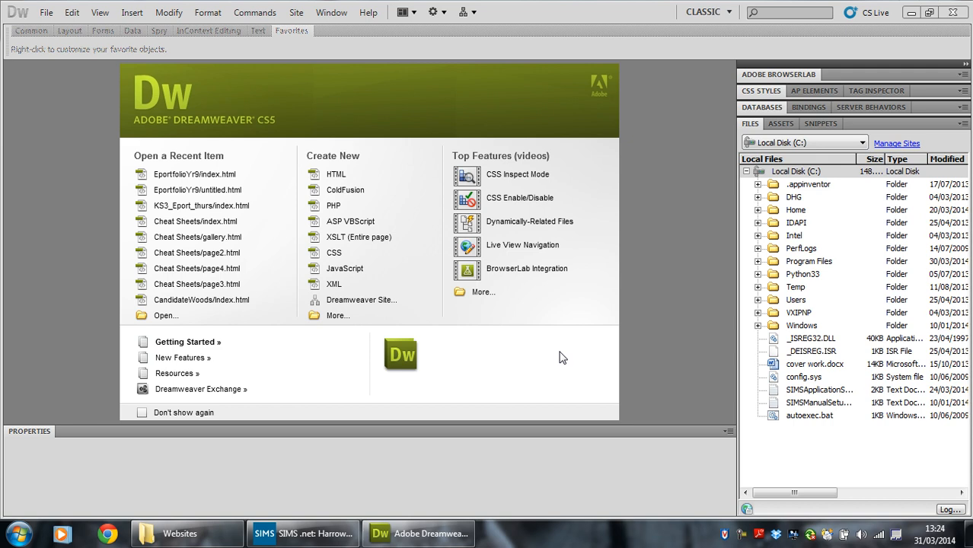
{"action": "mouse_move", "coordinate": [635, 129]}
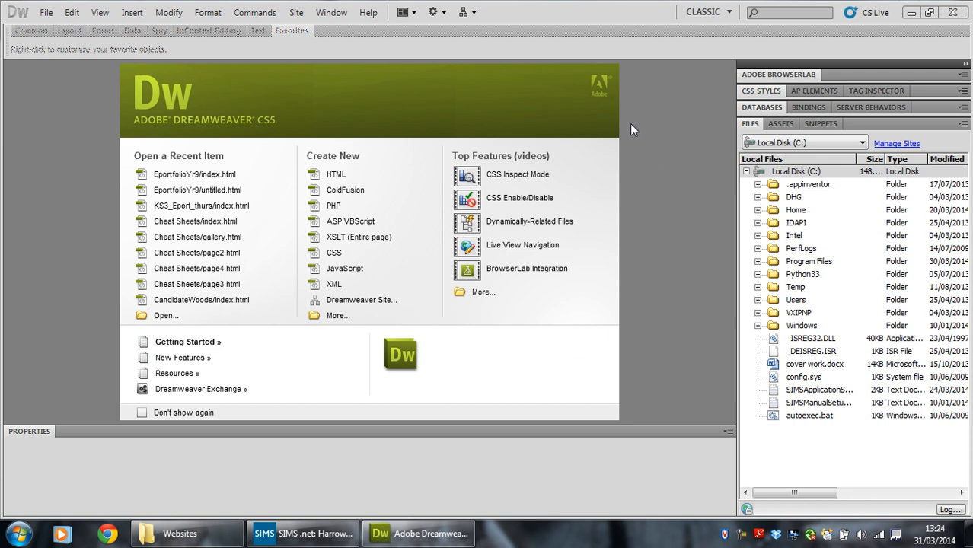
{"action": "mouse_move", "coordinate": [3, 201]}
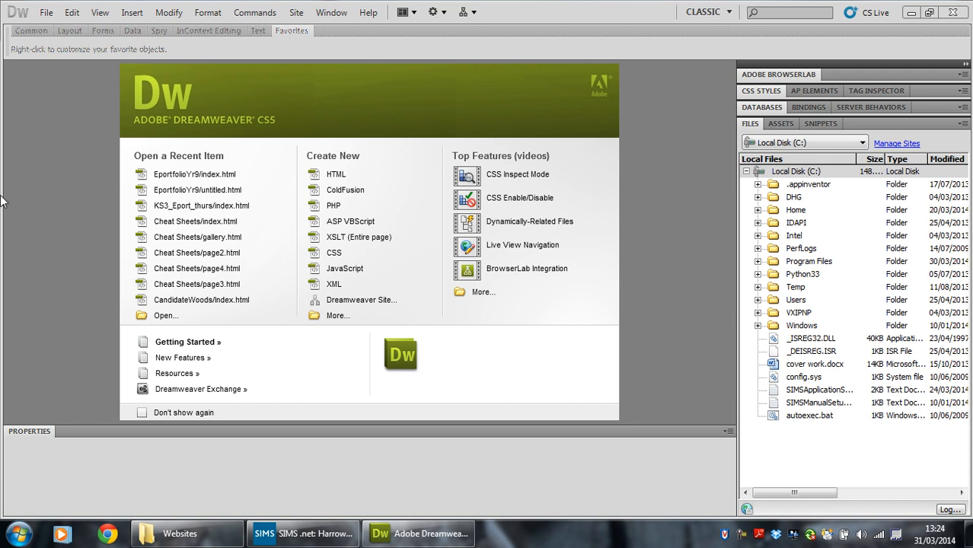
{"action": "mouse_move", "coordinate": [122, 480]}
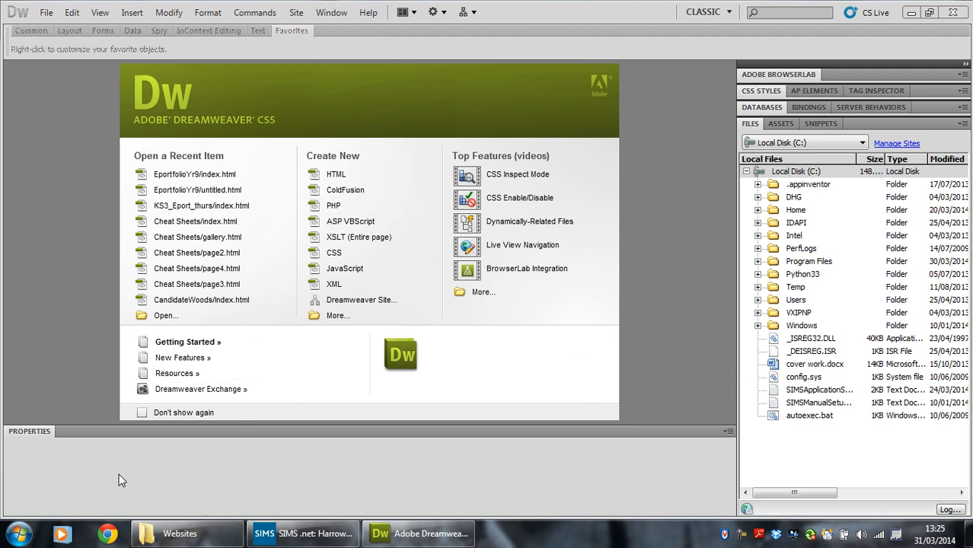
{"action": "mouse_move", "coordinate": [180, 533]}
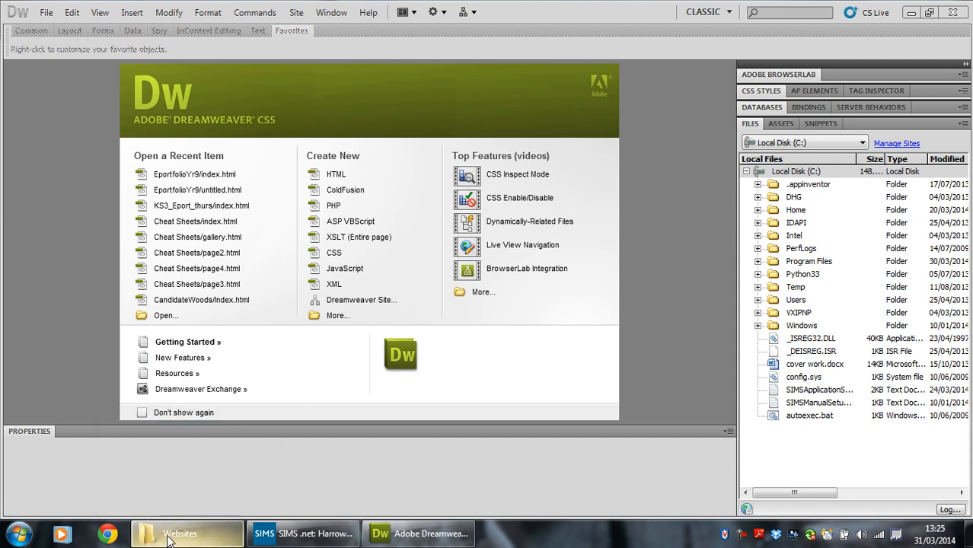
Check the Websites folder, then begin a new Dreamweaver site named 'TutorialSite'.
{"action": "left_click", "coordinate": [186, 533]}
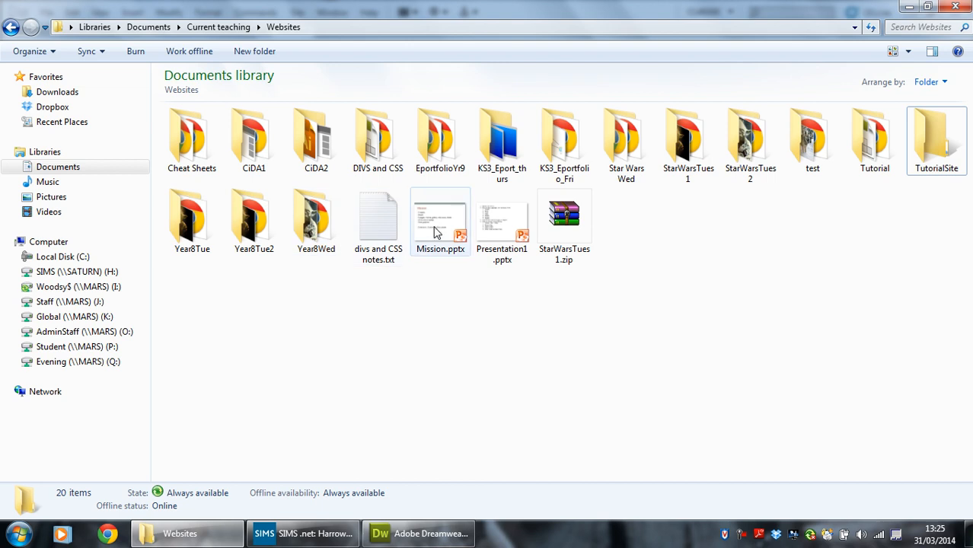
{"action": "mouse_move", "coordinate": [904, 231]}
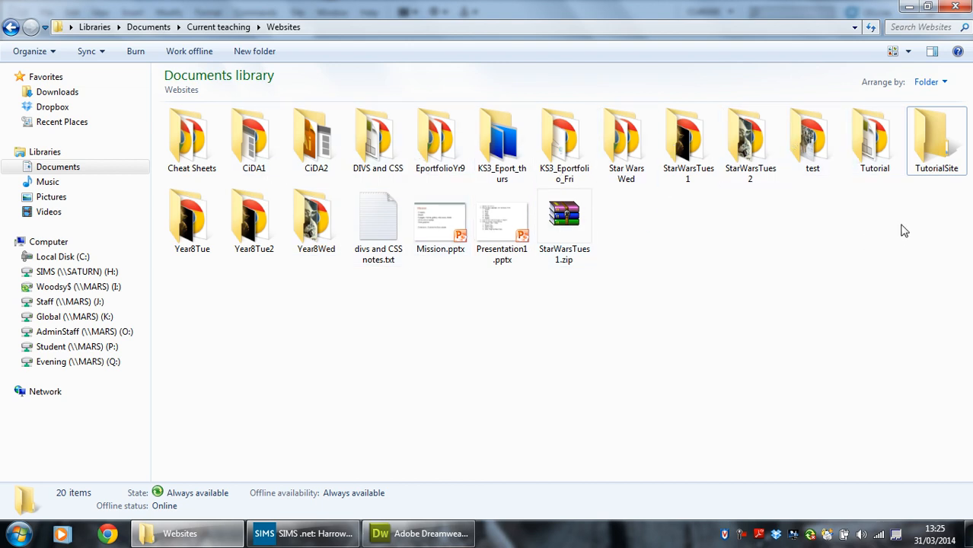
{"action": "mouse_move", "coordinate": [933, 148]}
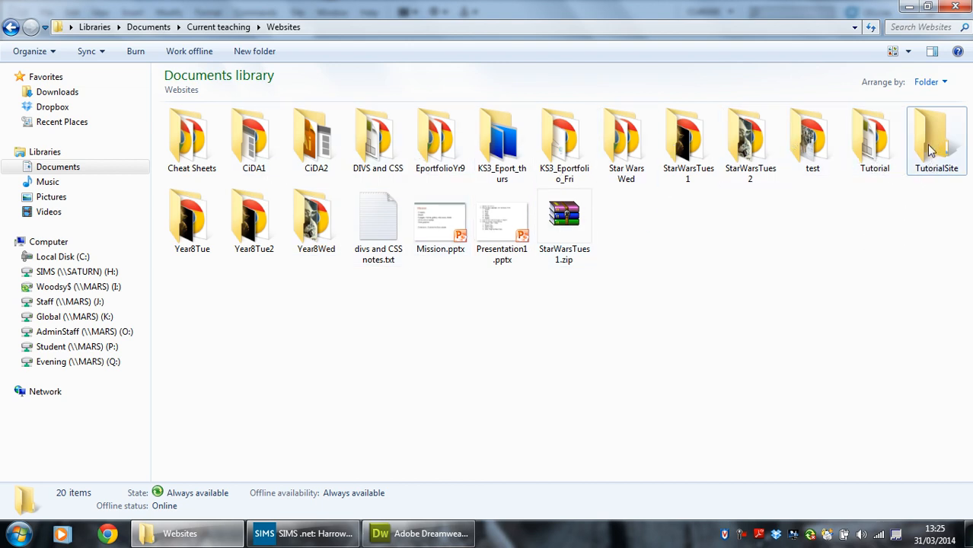
{"action": "mouse_move", "coordinate": [872, 216]}
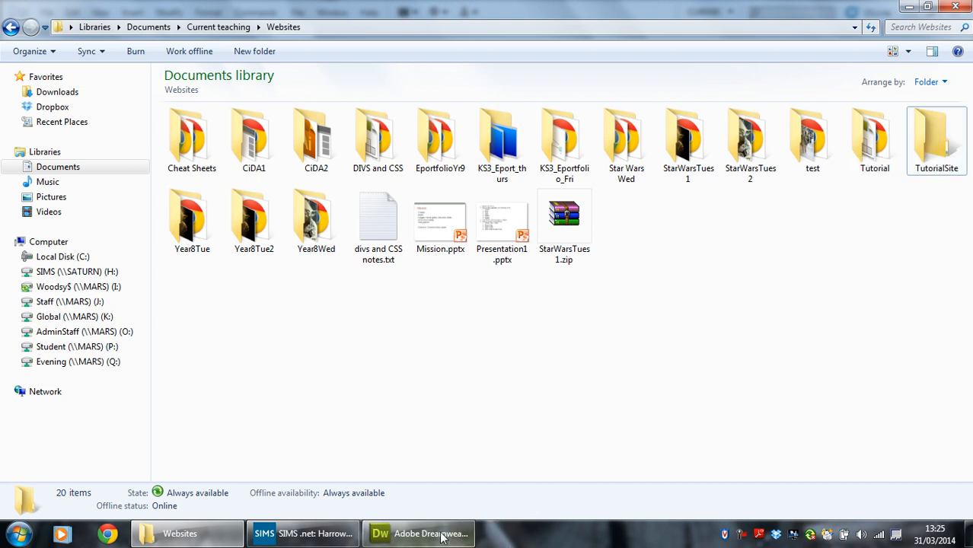
{"action": "left_click", "coordinate": [419, 533]}
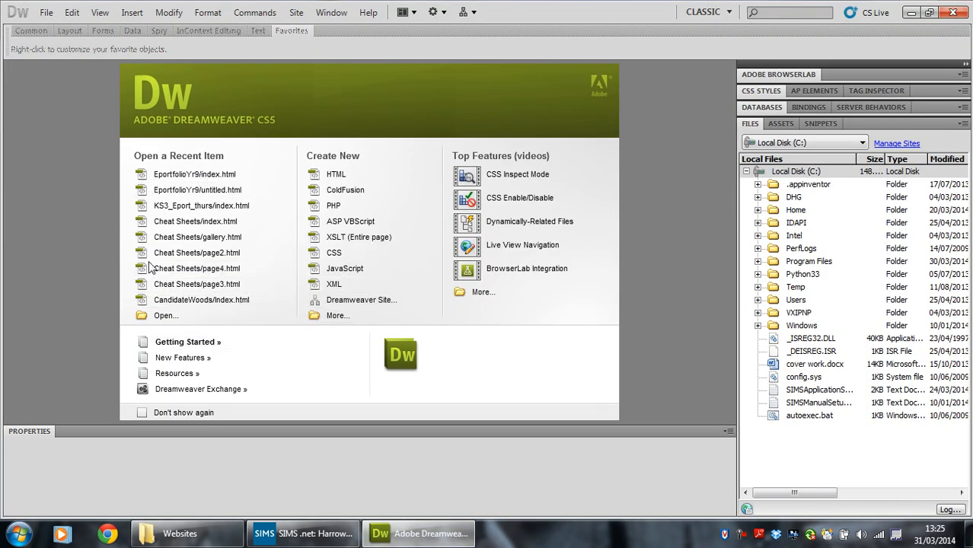
{"action": "mouse_move", "coordinate": [361, 299]}
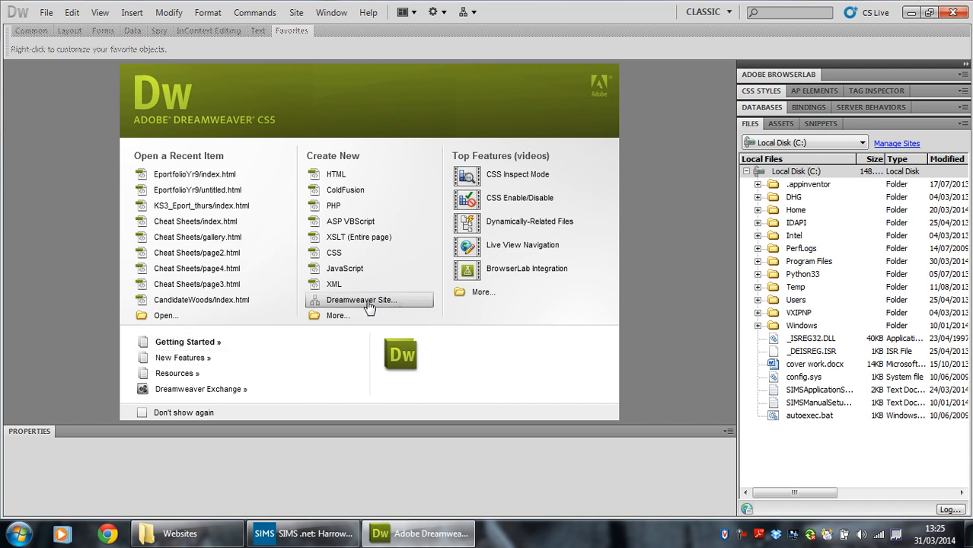
{"action": "left_click", "coordinate": [361, 299]}
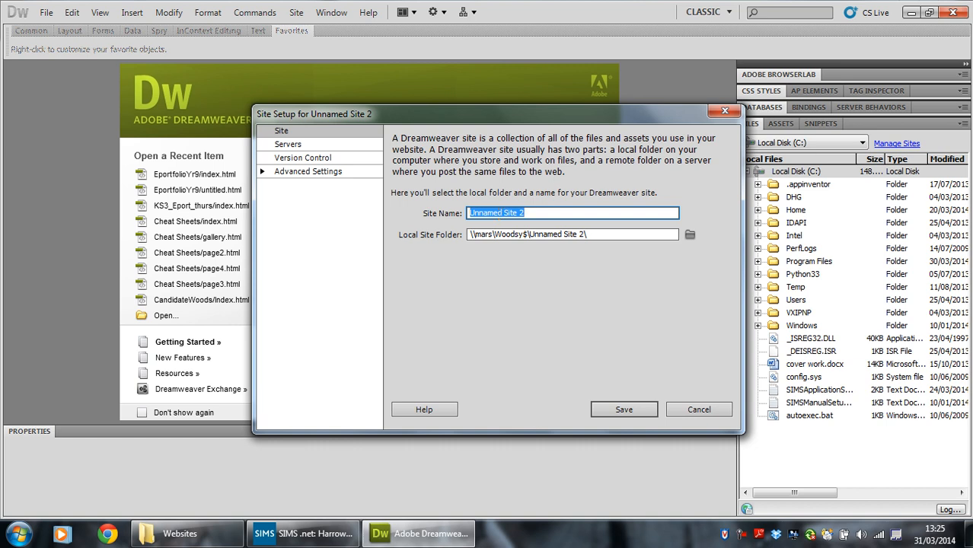
{"action": "type", "text": "Tutorial"}
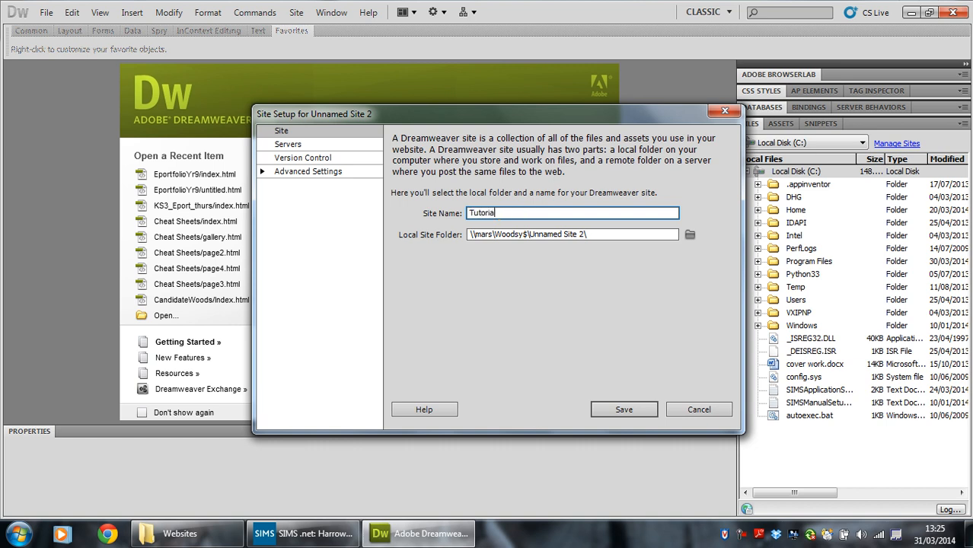
{"action": "type", "text": "Site"}
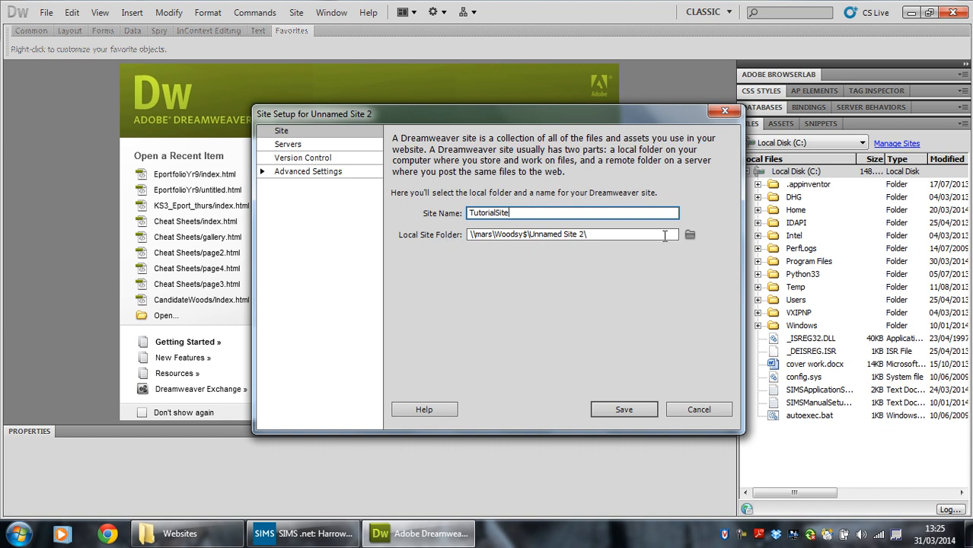
Set the local site folder to Current teaching > Websites > TutorialSite and save the site.
{"action": "left_click", "coordinate": [690, 235]}
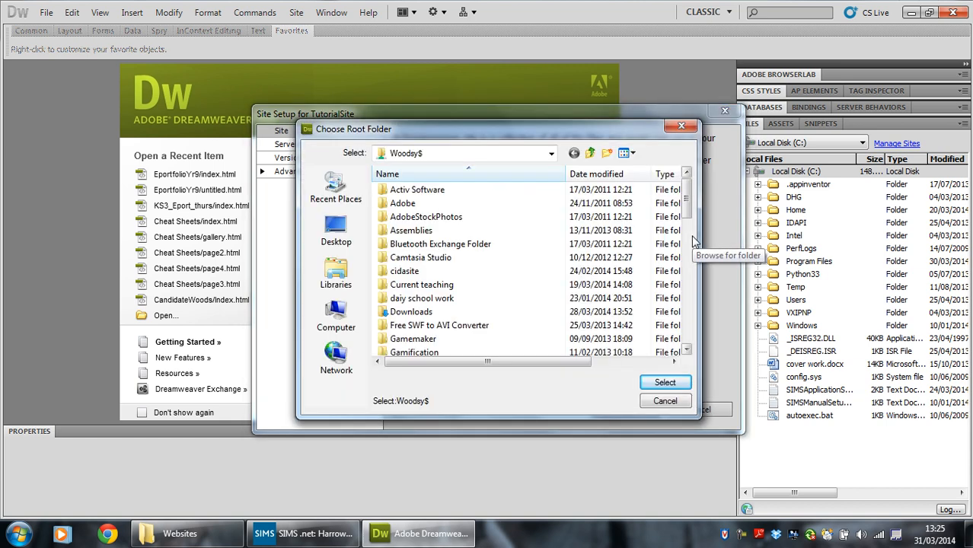
{"action": "double_click", "coordinate": [421, 284]}
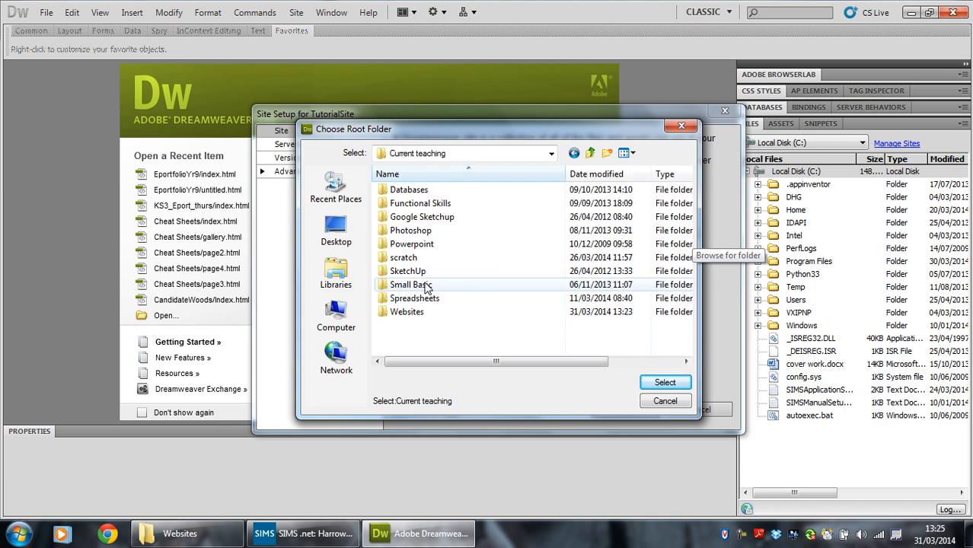
{"action": "double_click", "coordinate": [407, 311]}
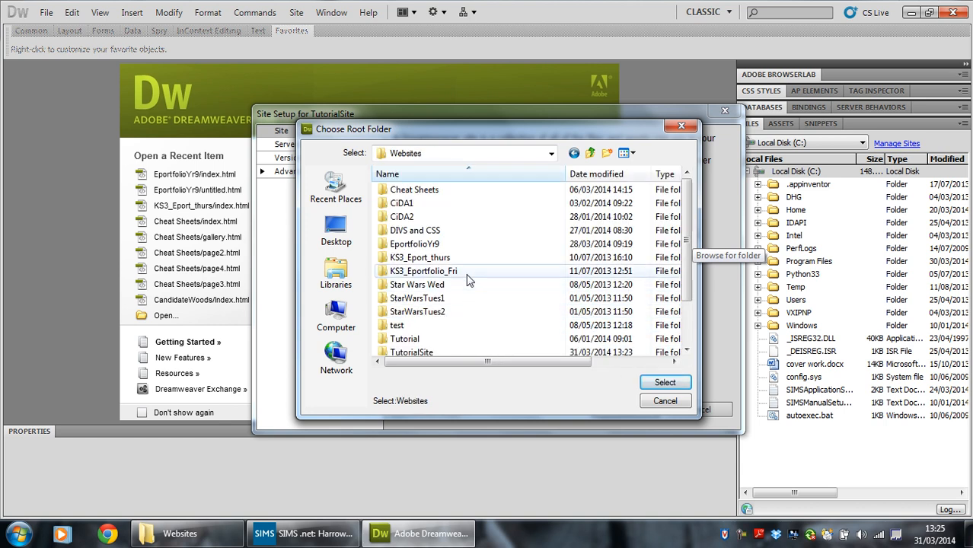
{"action": "double_click", "coordinate": [412, 352]}
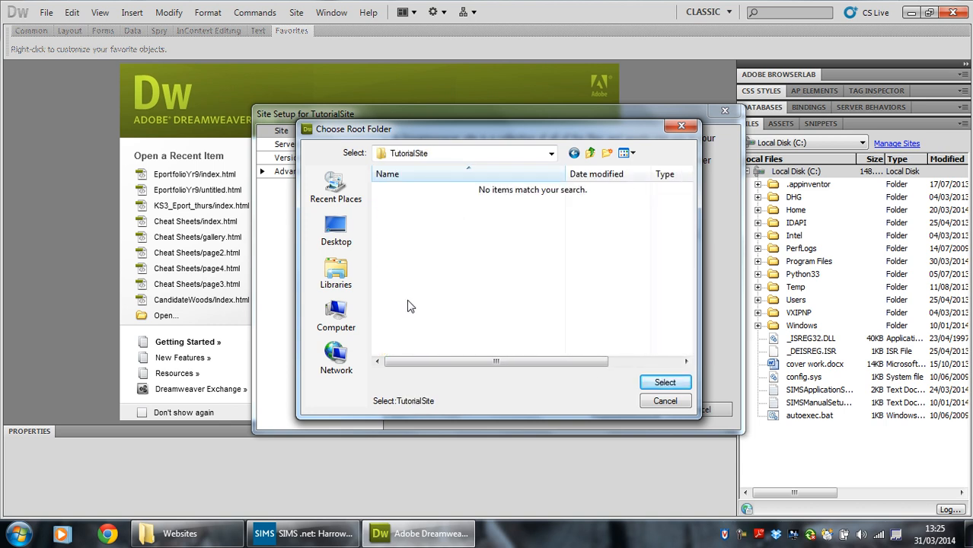
{"action": "mouse_move", "coordinate": [438, 153]}
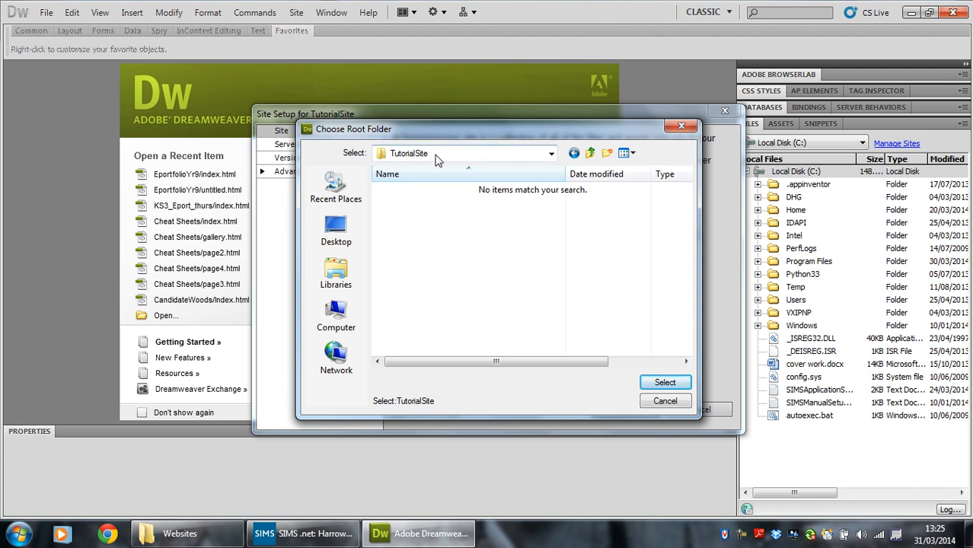
{"action": "left_click", "coordinate": [665, 383]}
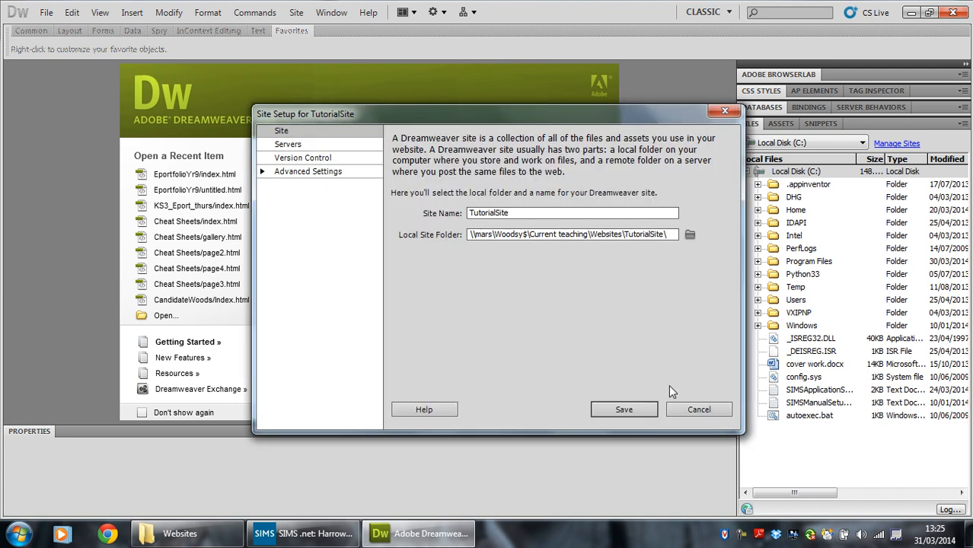
{"action": "left_click", "coordinate": [623, 410]}
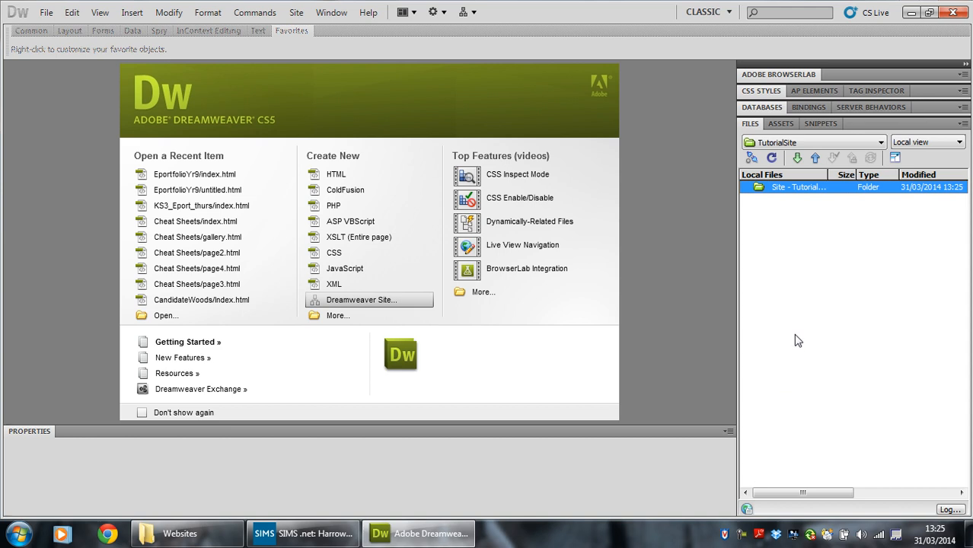
{"action": "mouse_move", "coordinate": [765, 189]}
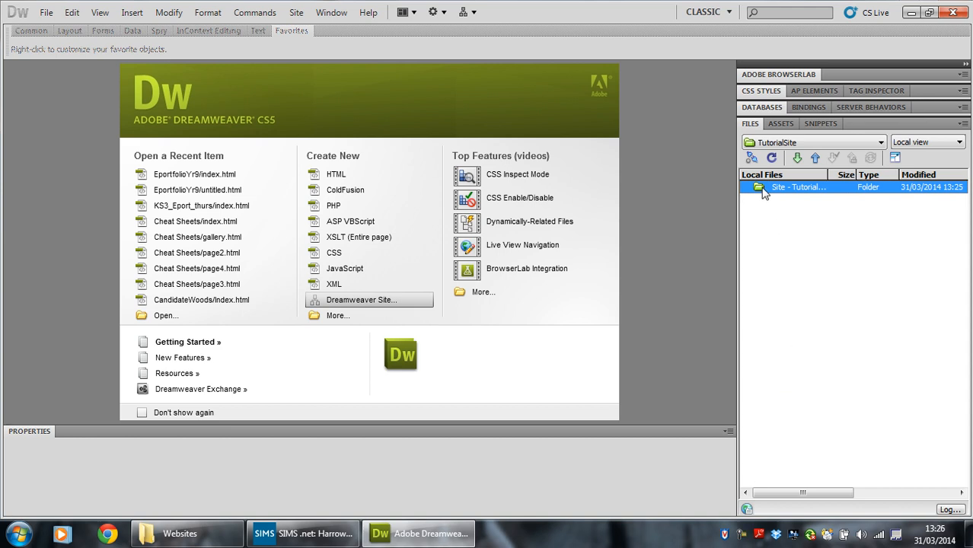